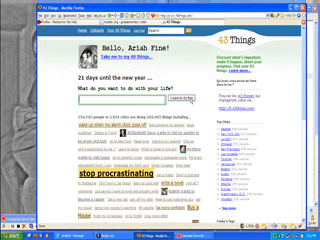
scroll("down", 3)
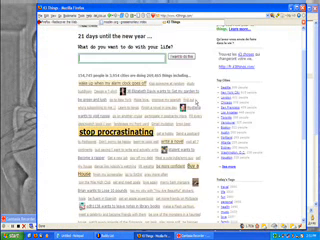